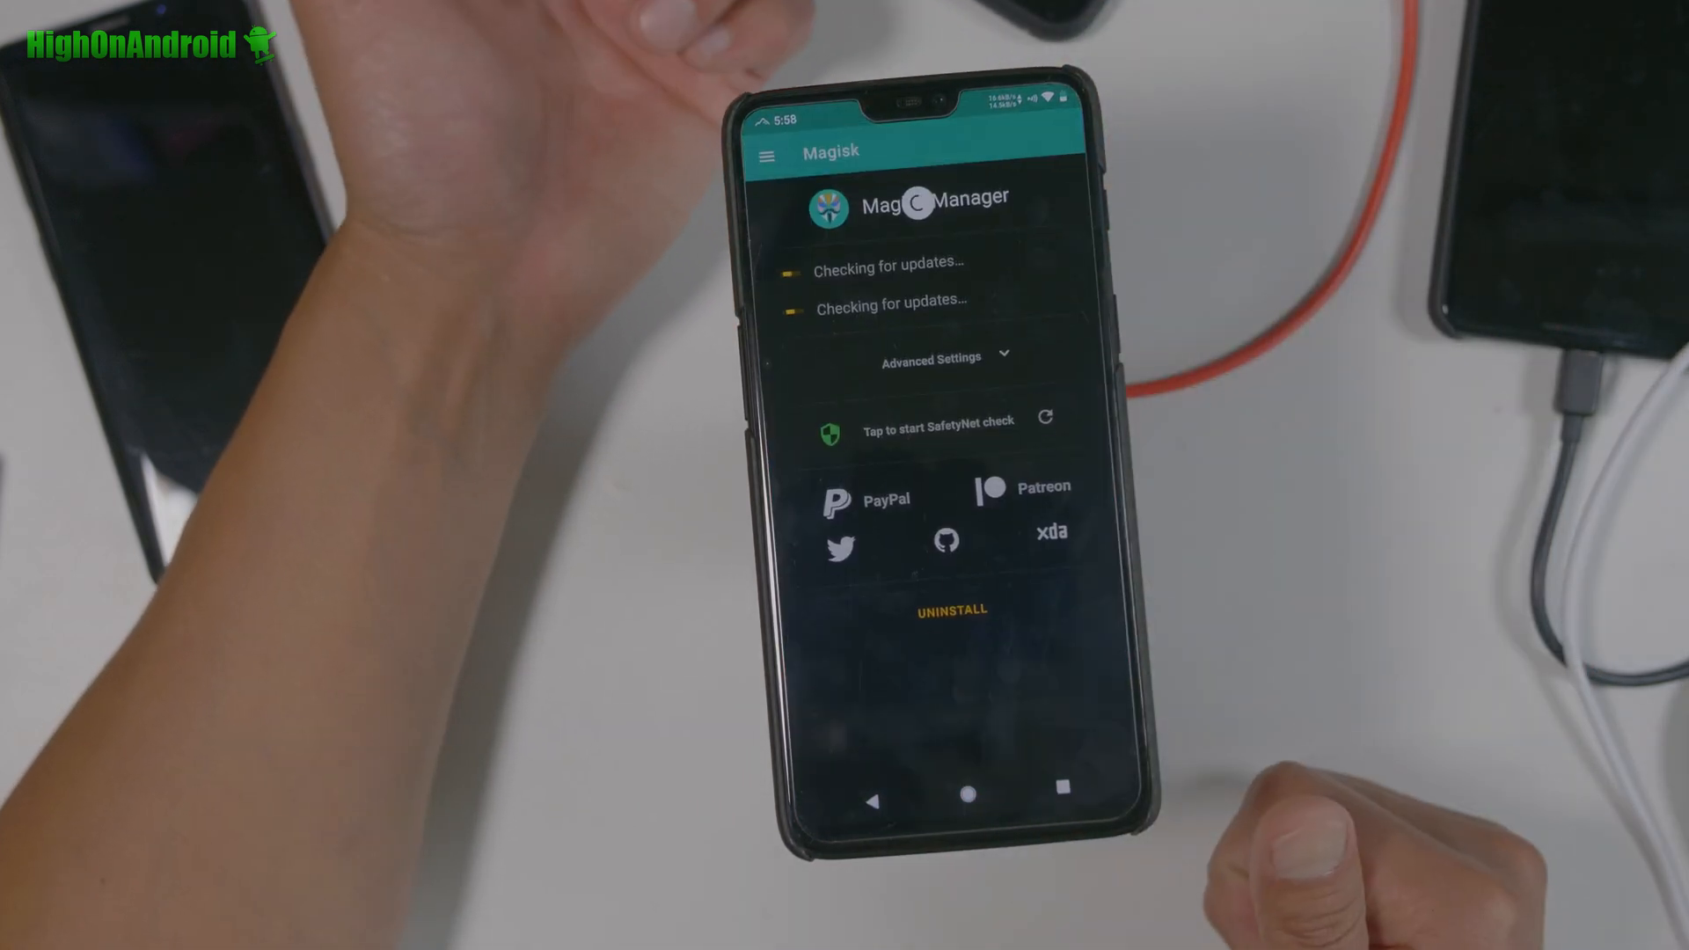
# Start the SafetyNet check, raising the Download Proprietary Code prompt for Google's extension
pyautogui.click(936, 418)
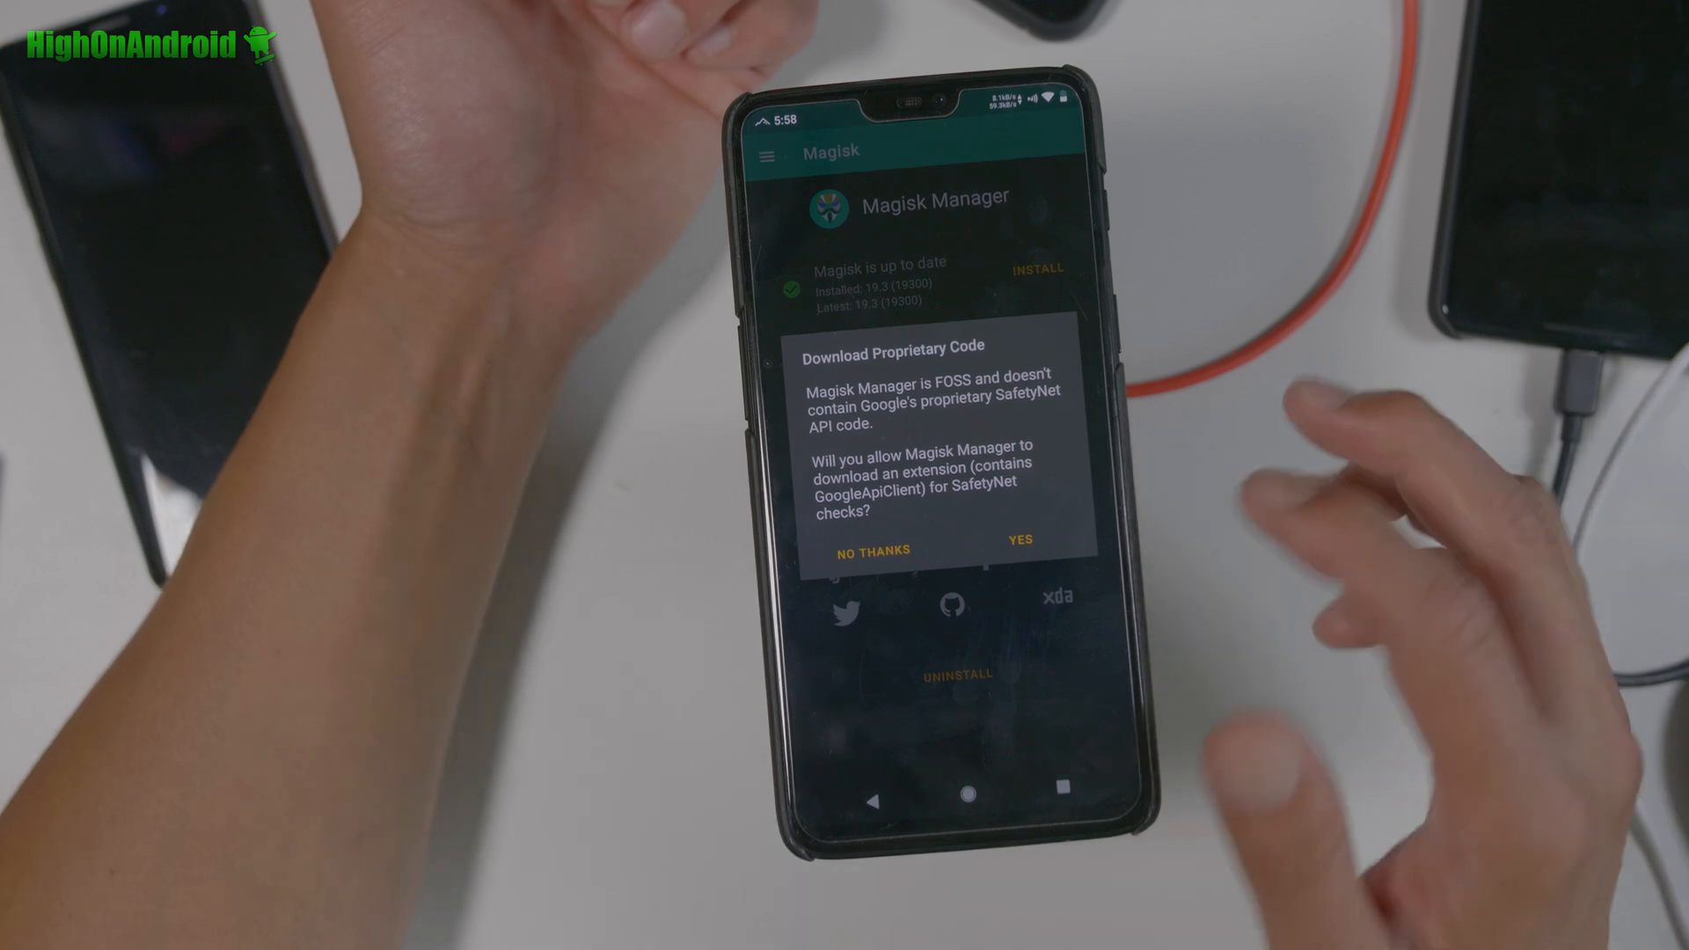